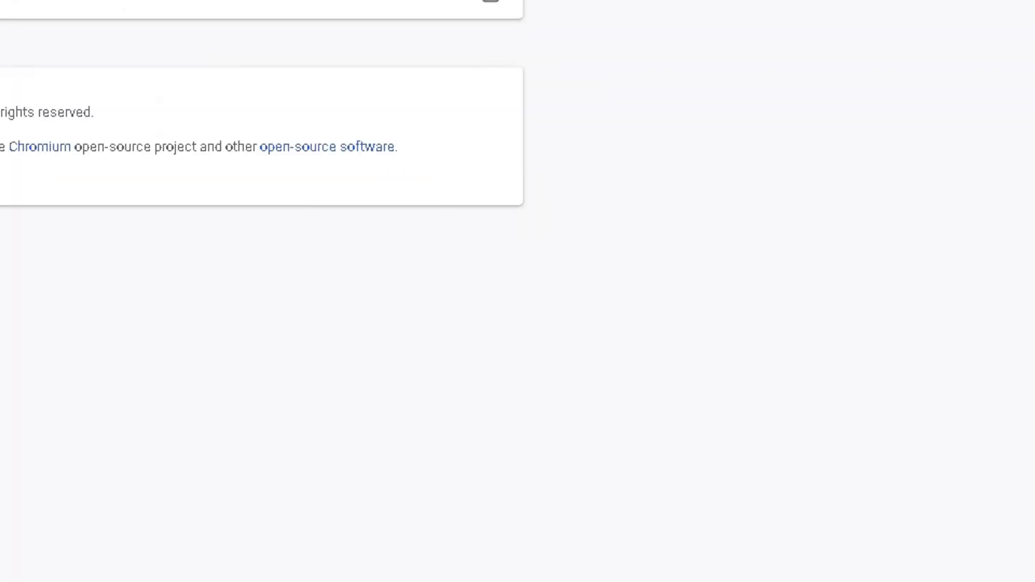
Step: Search Google for 'ra solutions' to show its business listing with map and photos
scroll(down, 3)
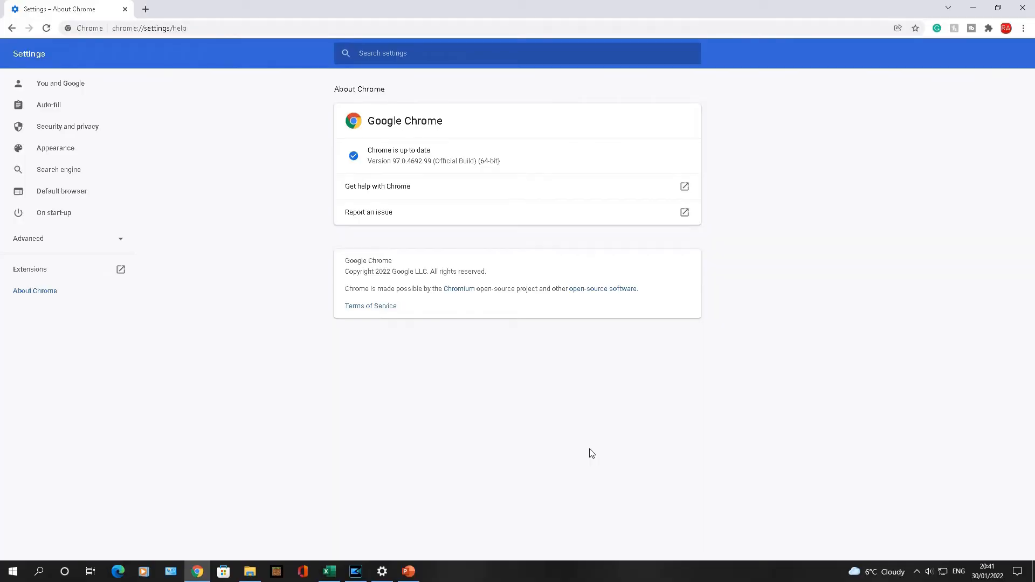
mouse_move(335, 110)
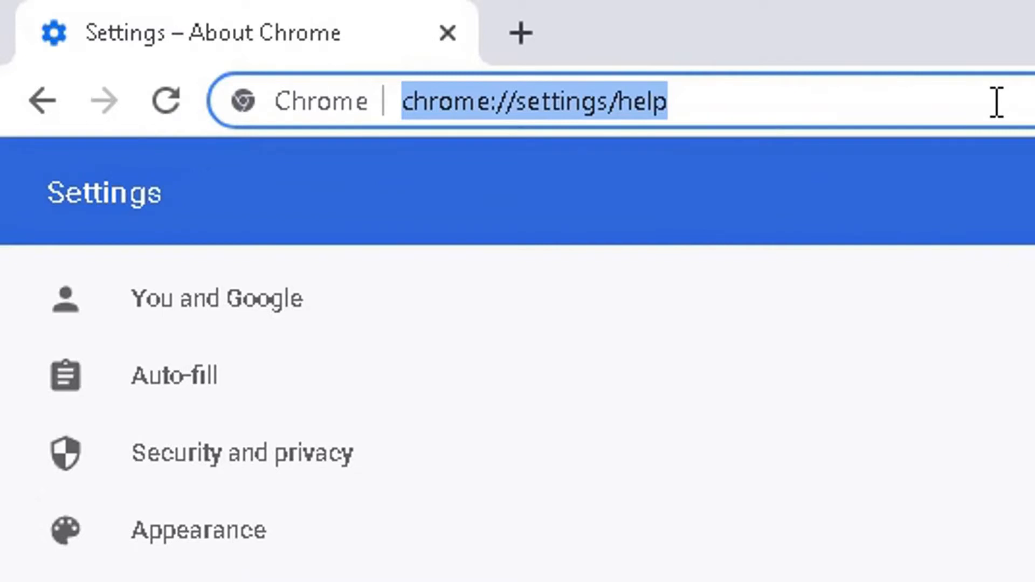
text(ra solk)
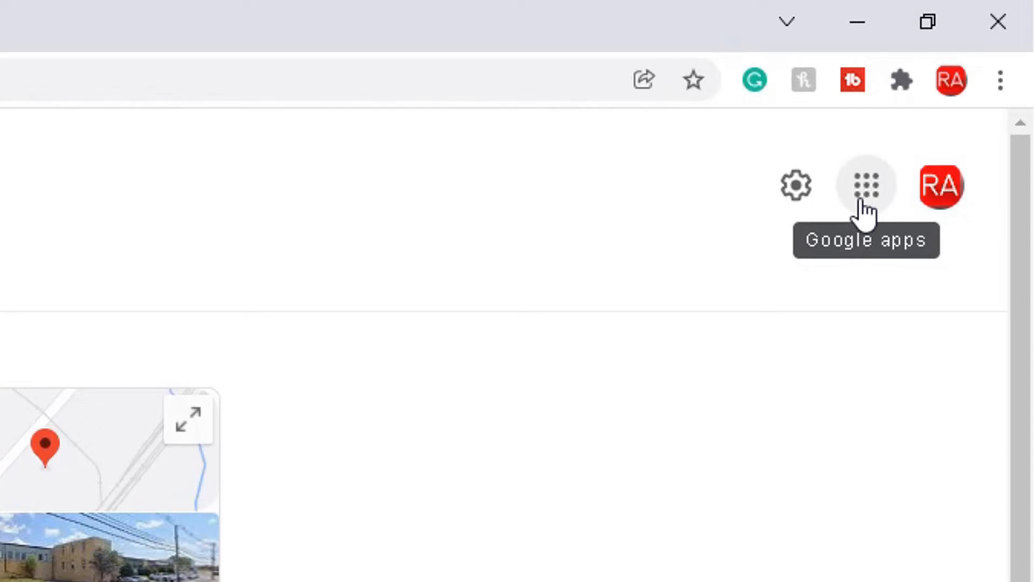
mouse_move(795, 185)
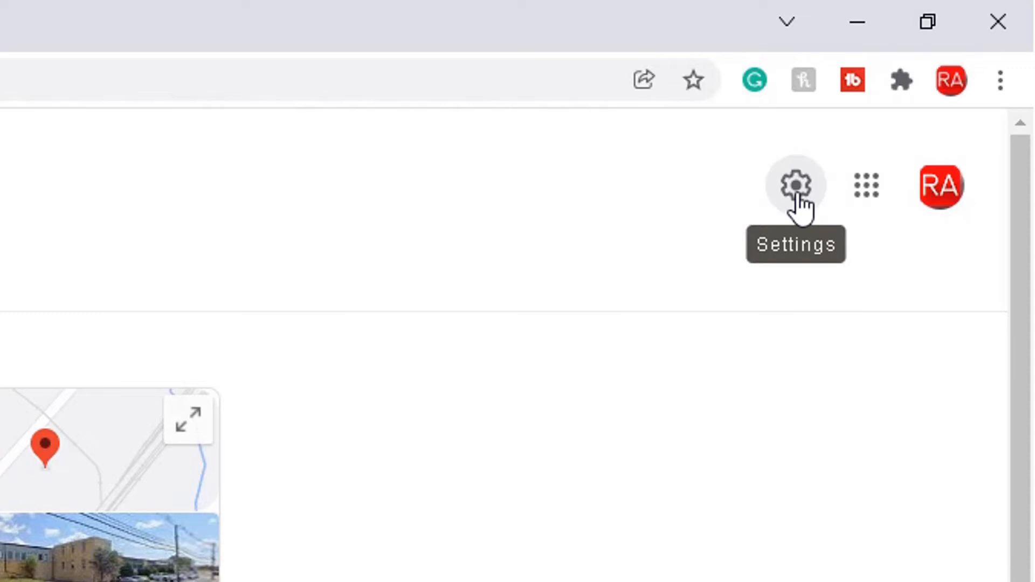
Step: Switch on the Explicit results filter in Google's Quick Settings panel
click(795, 185)
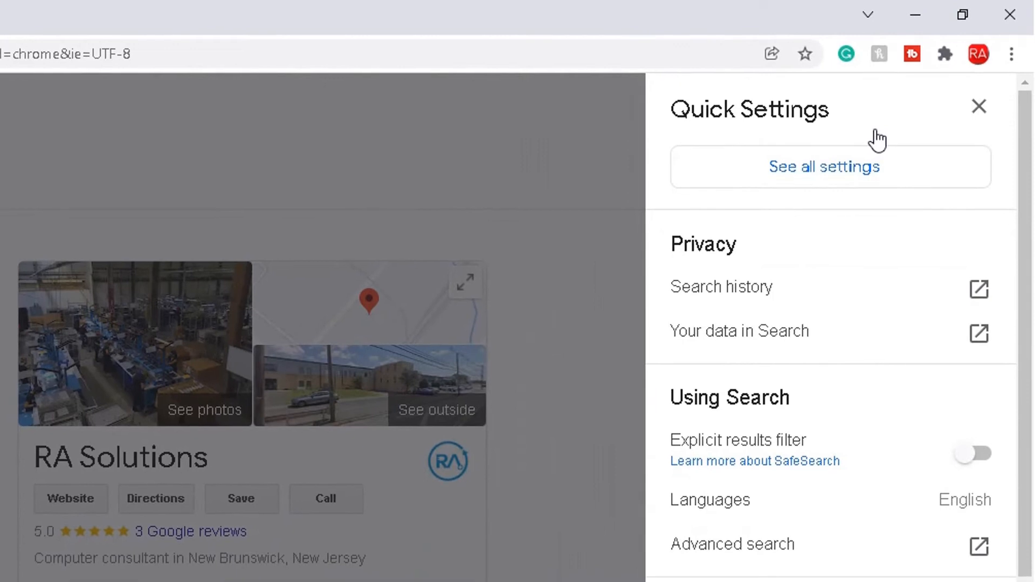
mouse_move(774, 123)
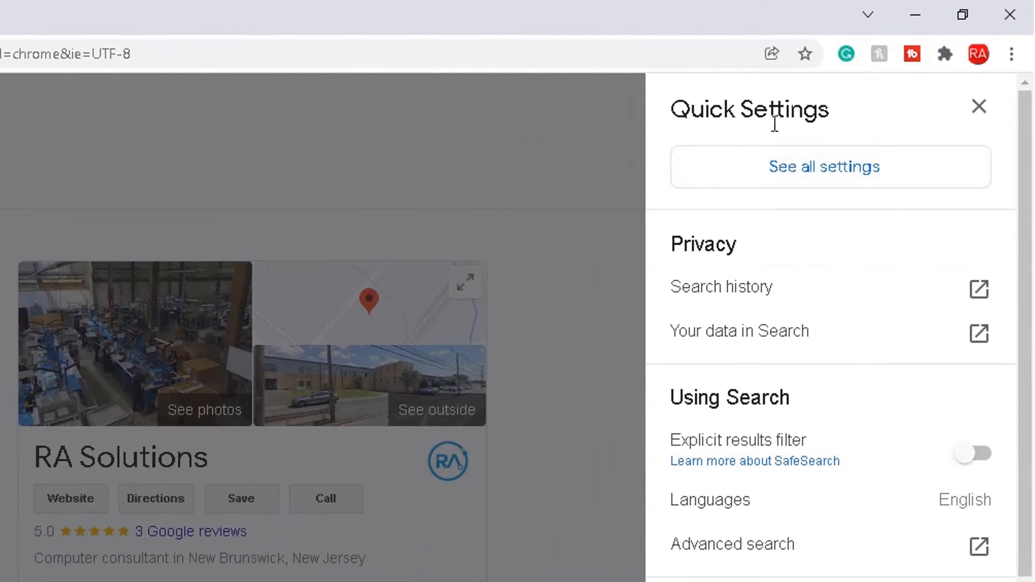
mouse_move(818, 286)
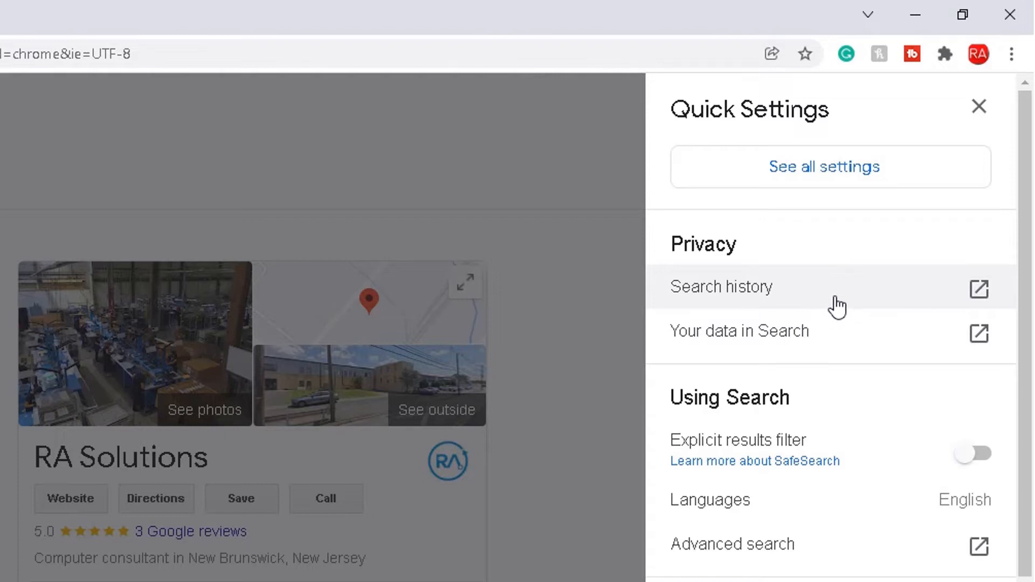
mouse_move(782, 367)
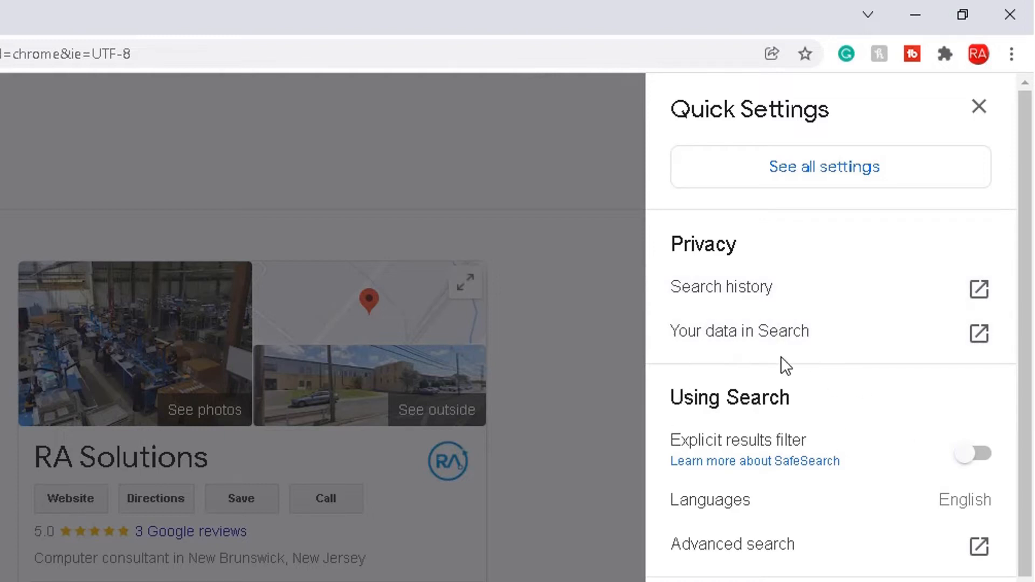
mouse_move(863, 482)
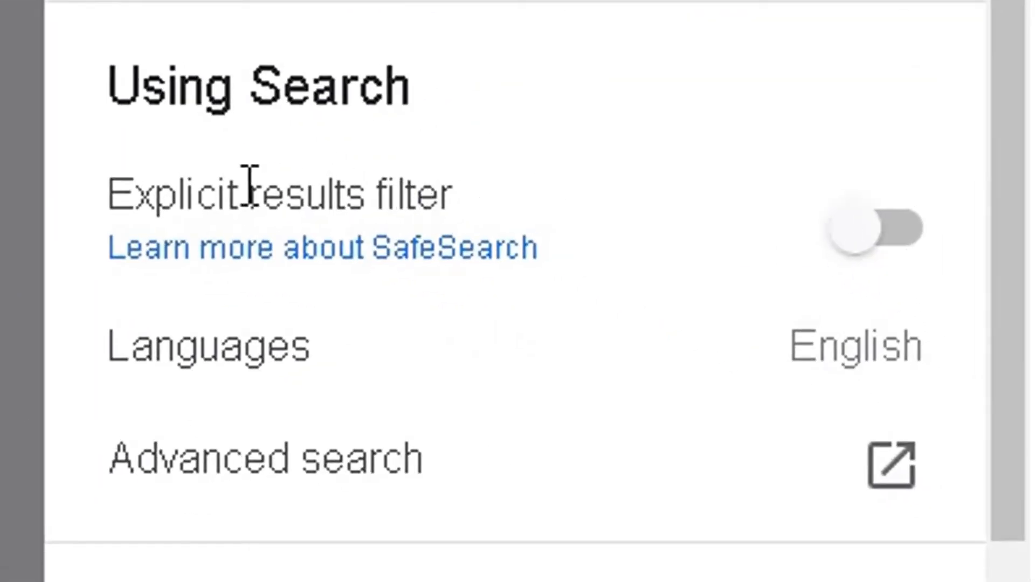
mouse_move(838, 244)
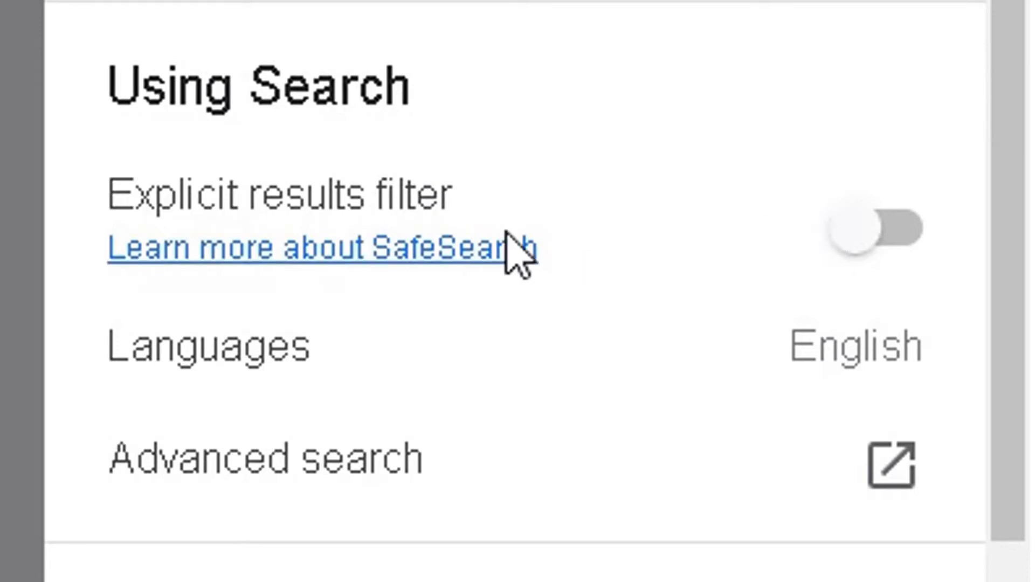
mouse_move(205, 264)
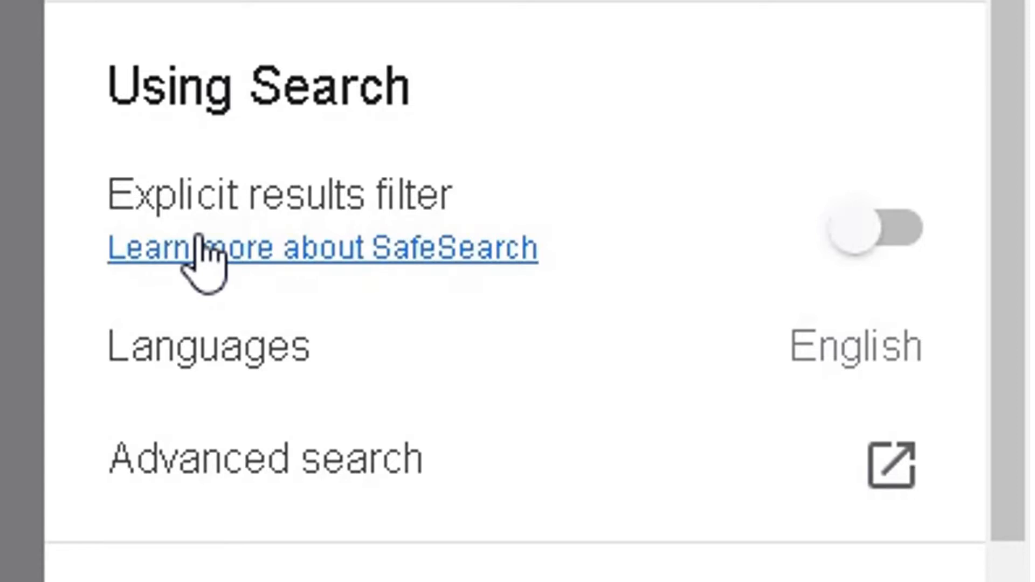
mouse_move(716, 261)
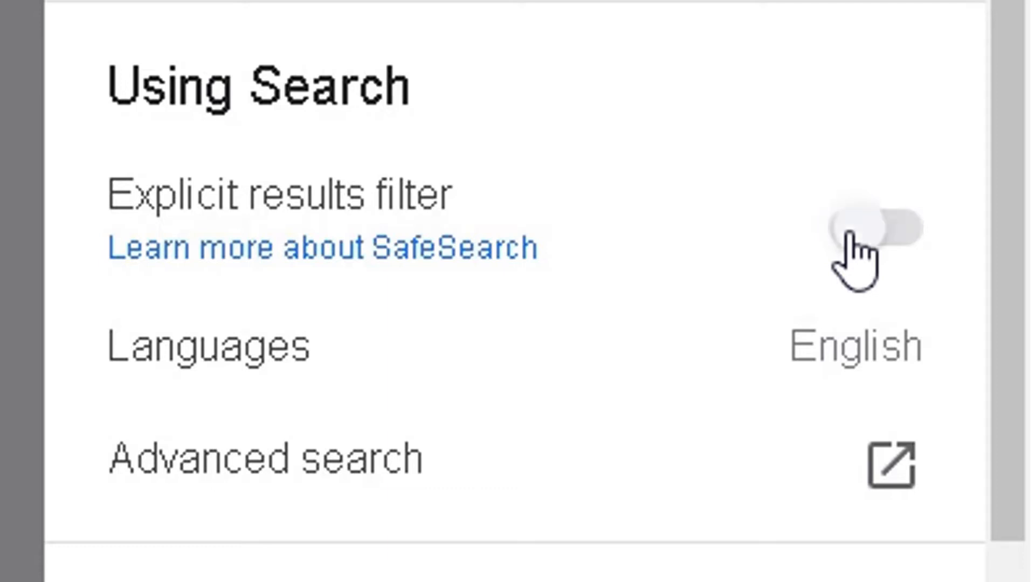
click(876, 229)
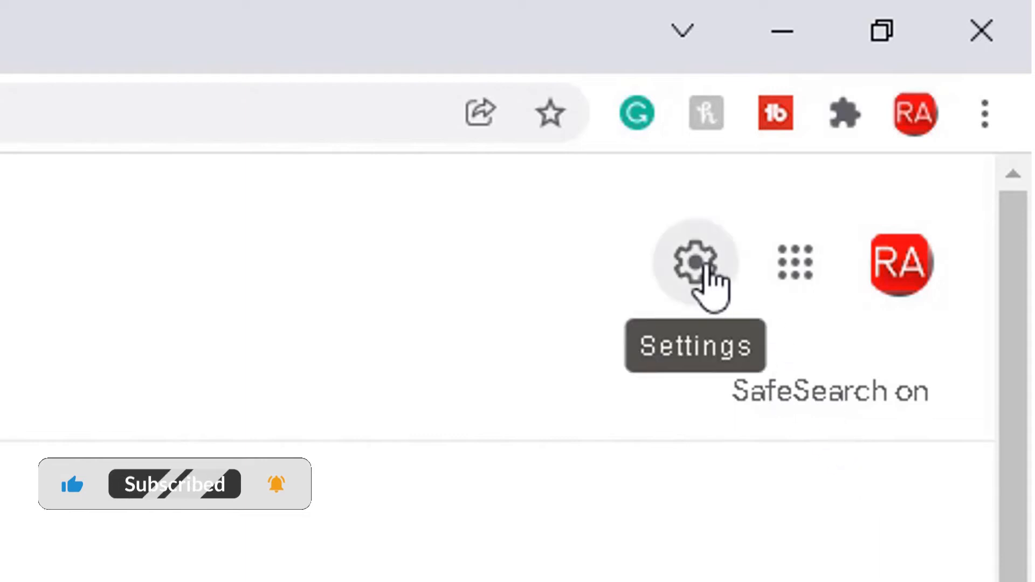
Step: Reopen Quick Settings to confirm the Explicit results filter is on
click(693, 262)
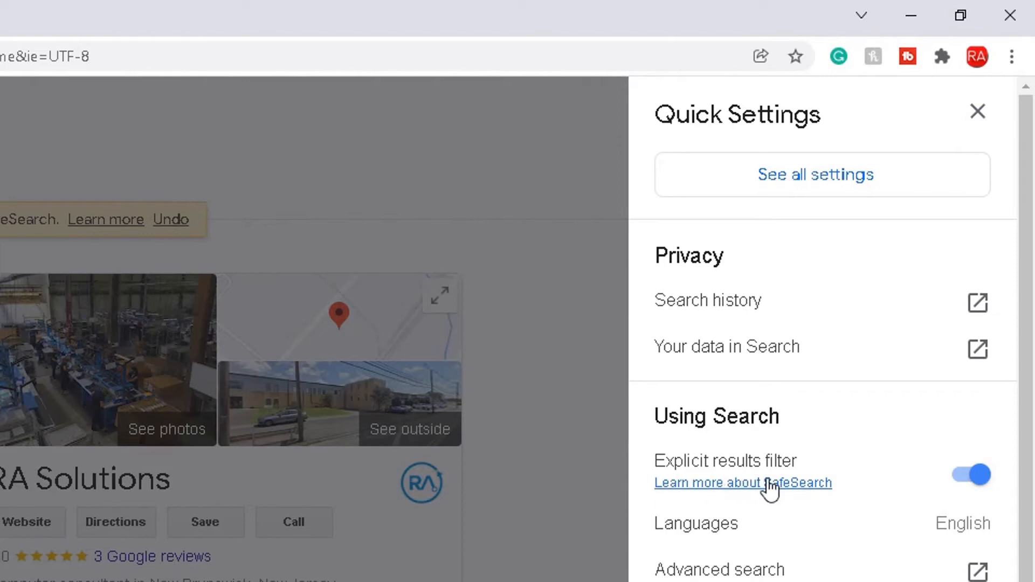
mouse_move(820, 487)
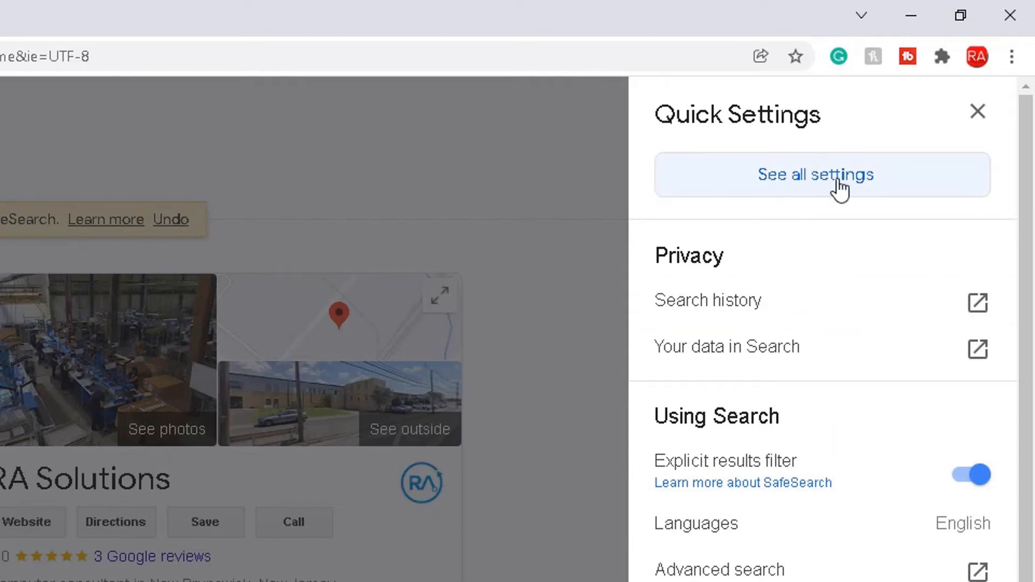
click(822, 174)
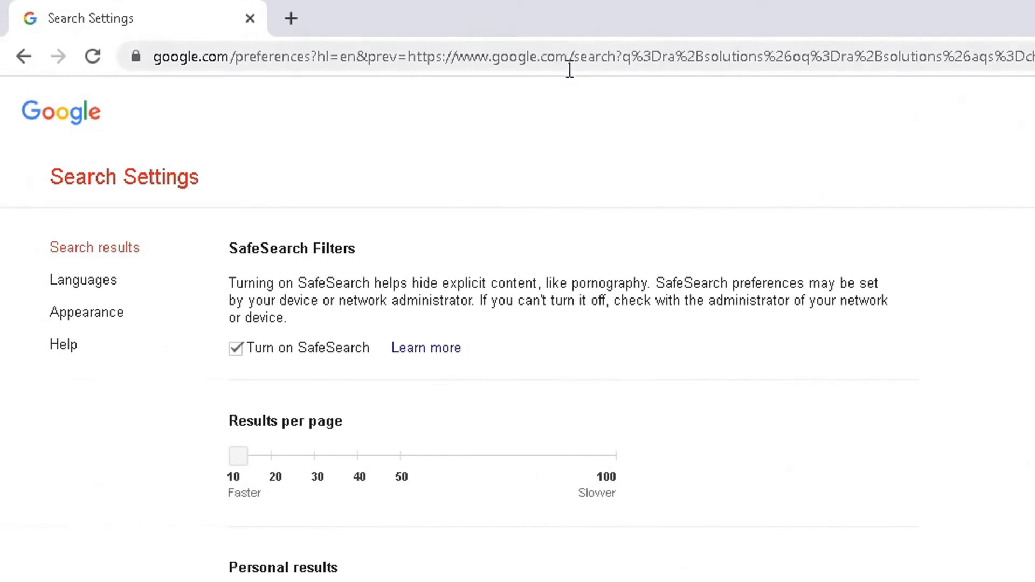
mouse_move(247, 567)
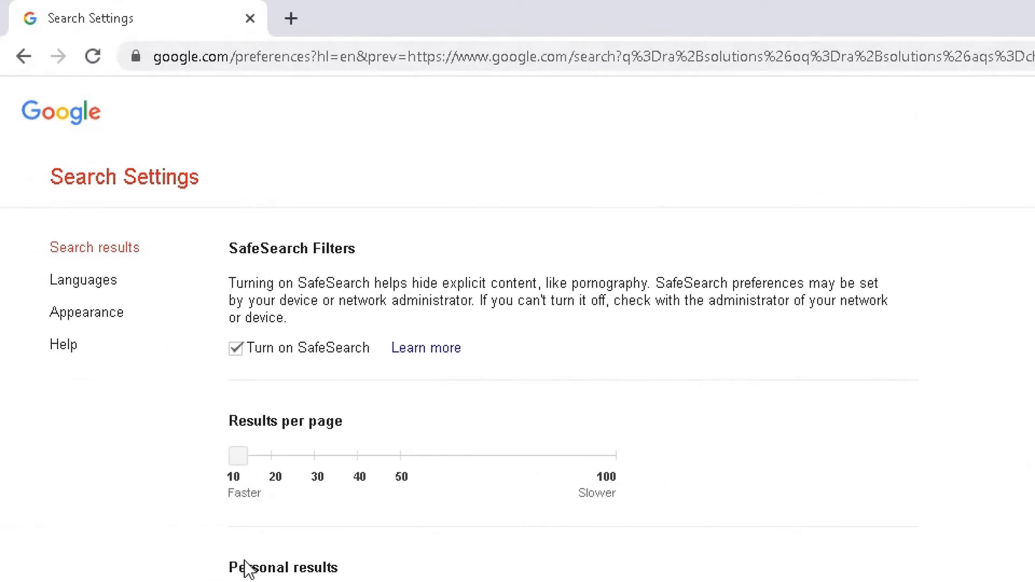
mouse_move(268, 282)
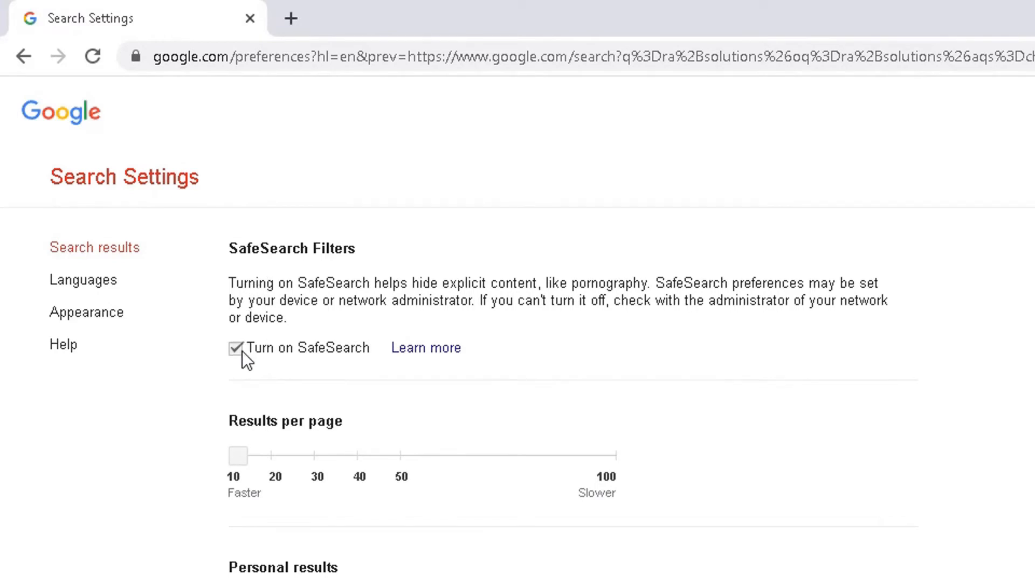
click(236, 347)
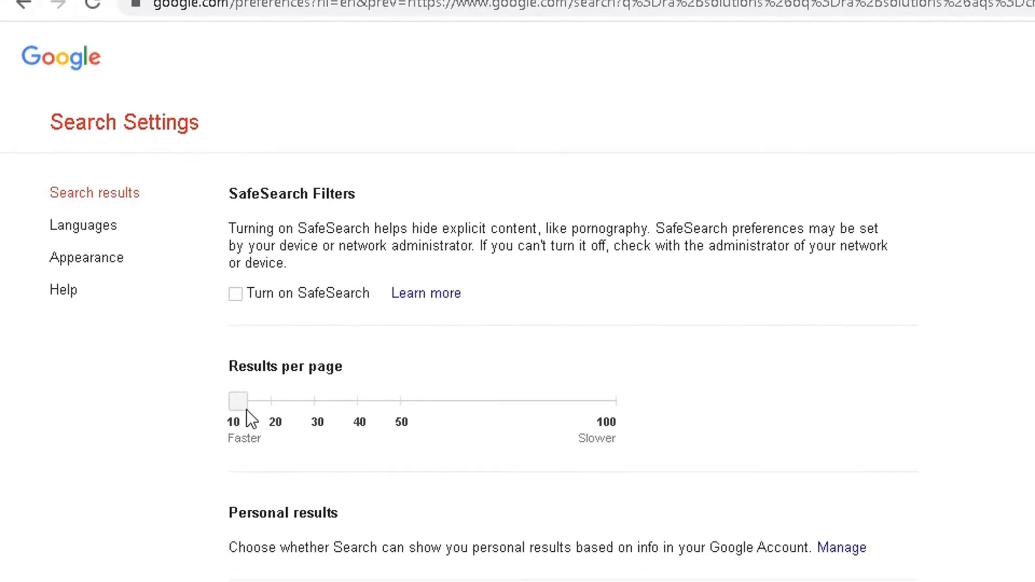
scroll(down, 3)
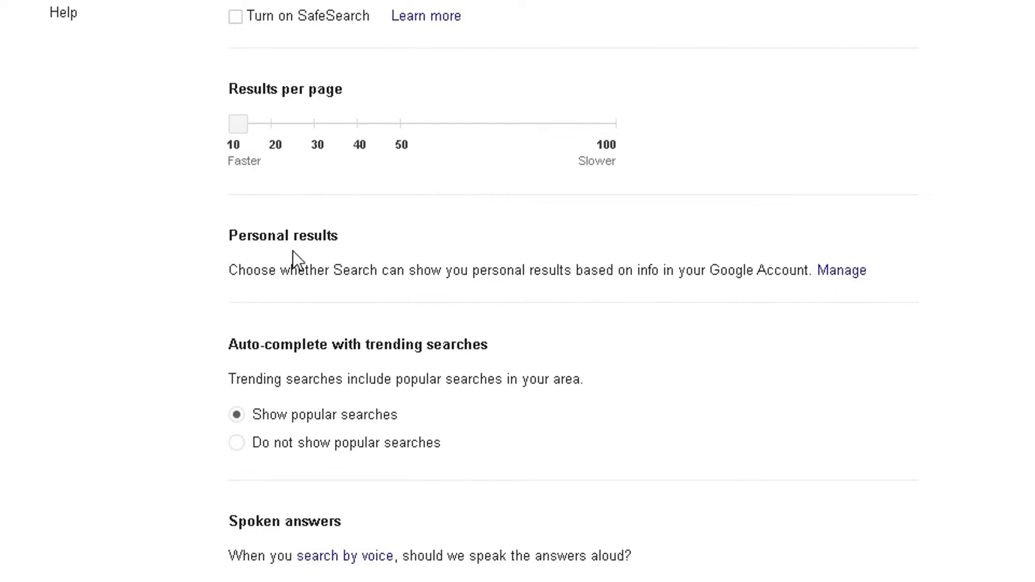
scroll(down, 3)
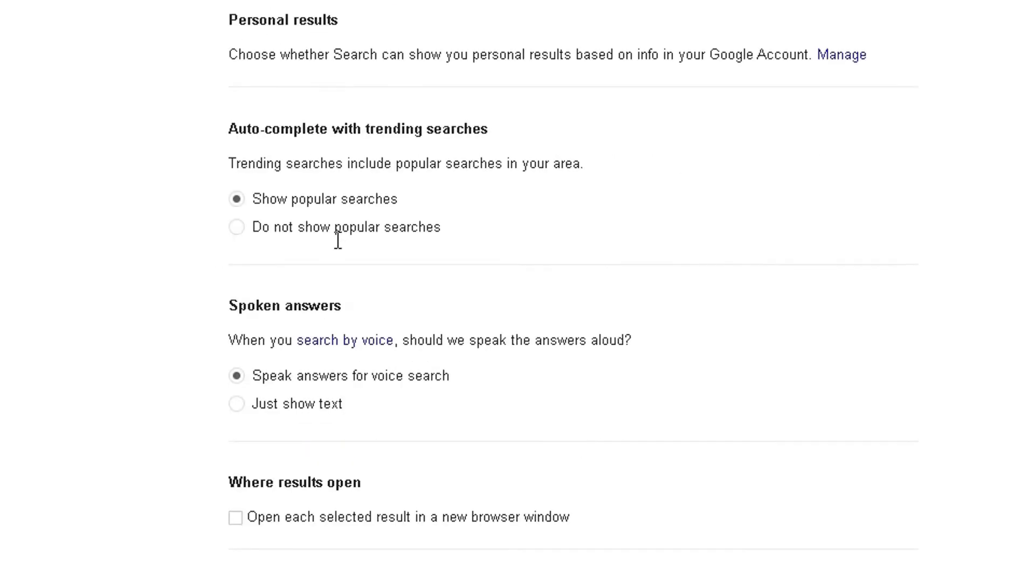
scroll(down, 3)
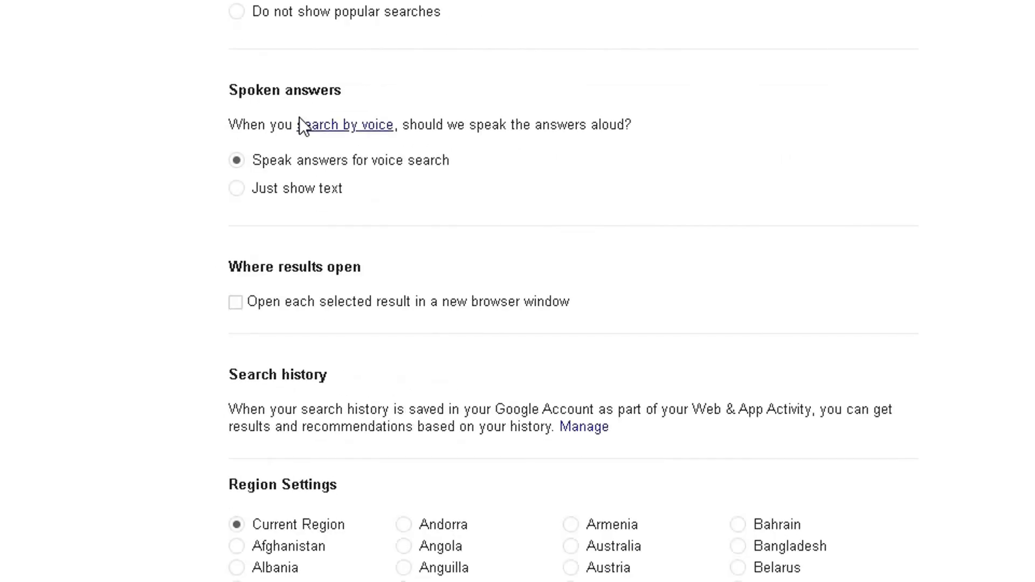
scroll(down, 3)
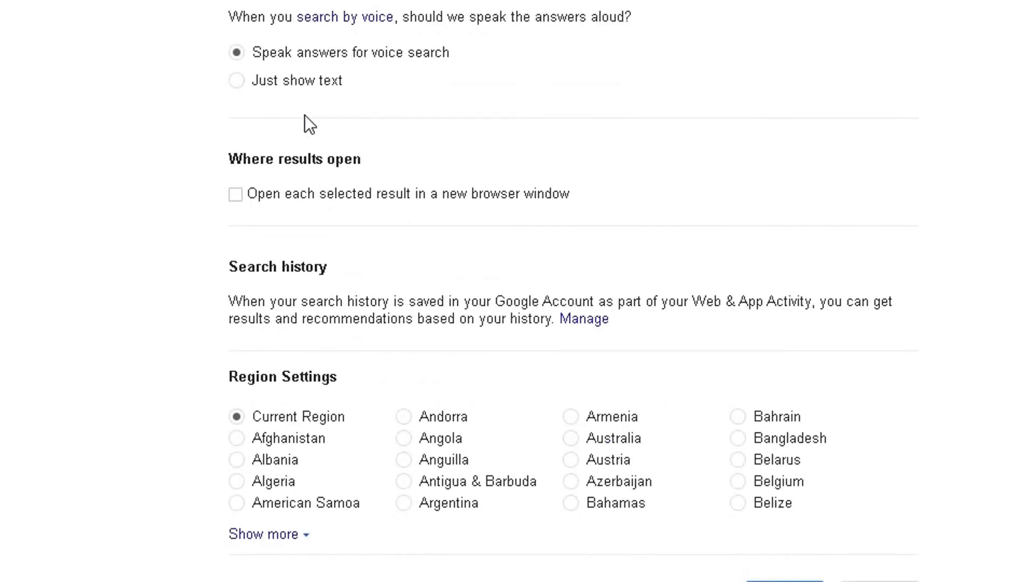
mouse_move(167, 27)
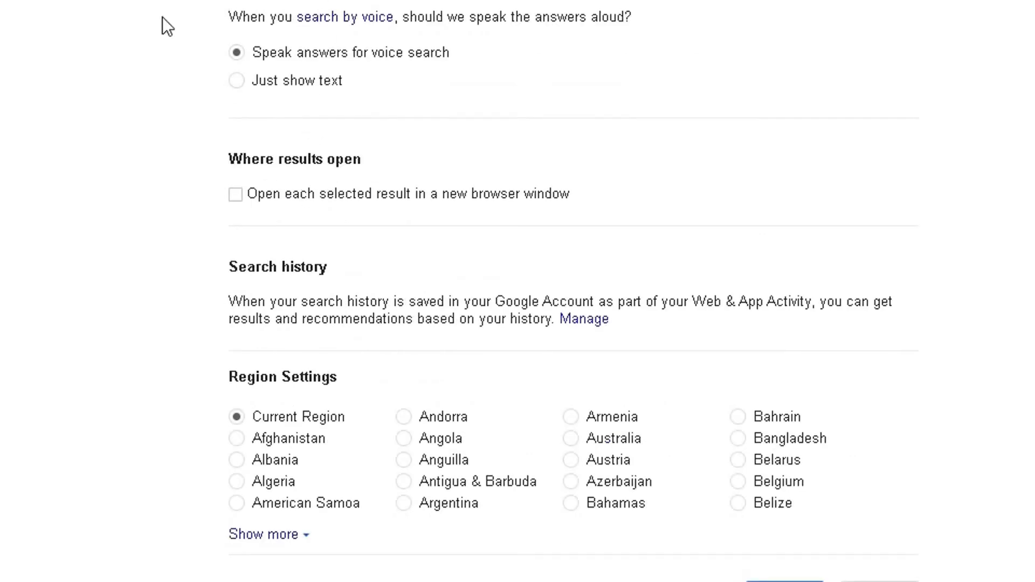
scroll(down, 3)
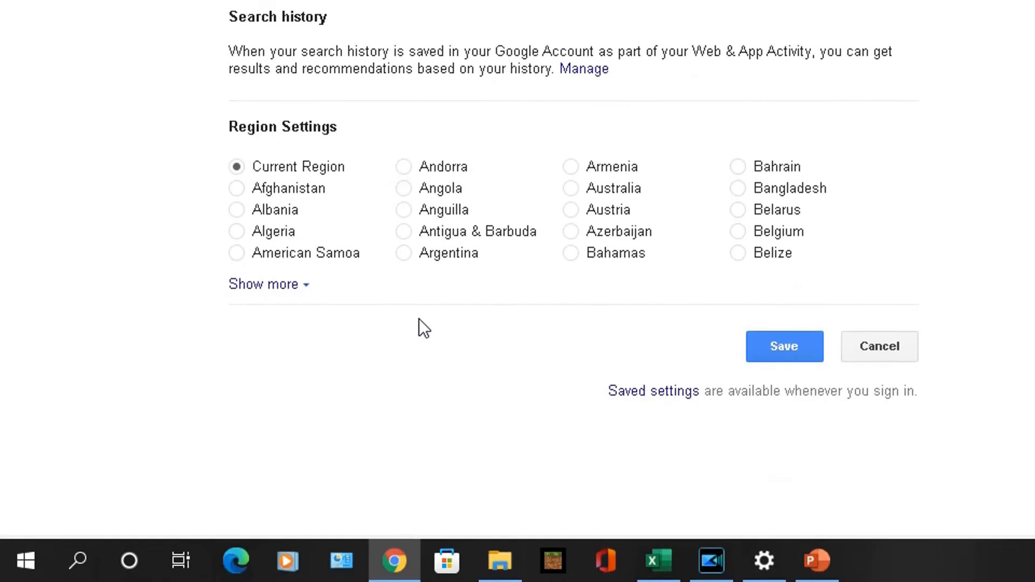
mouse_move(784, 346)
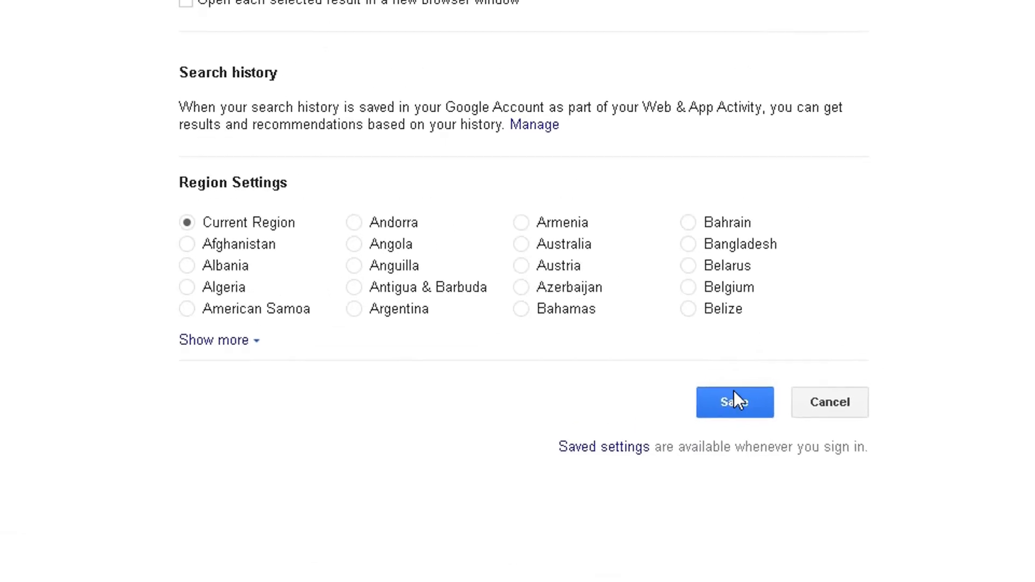
Step: Save the search preferences and dismiss the 'preferences saved' alert
click(734, 402)
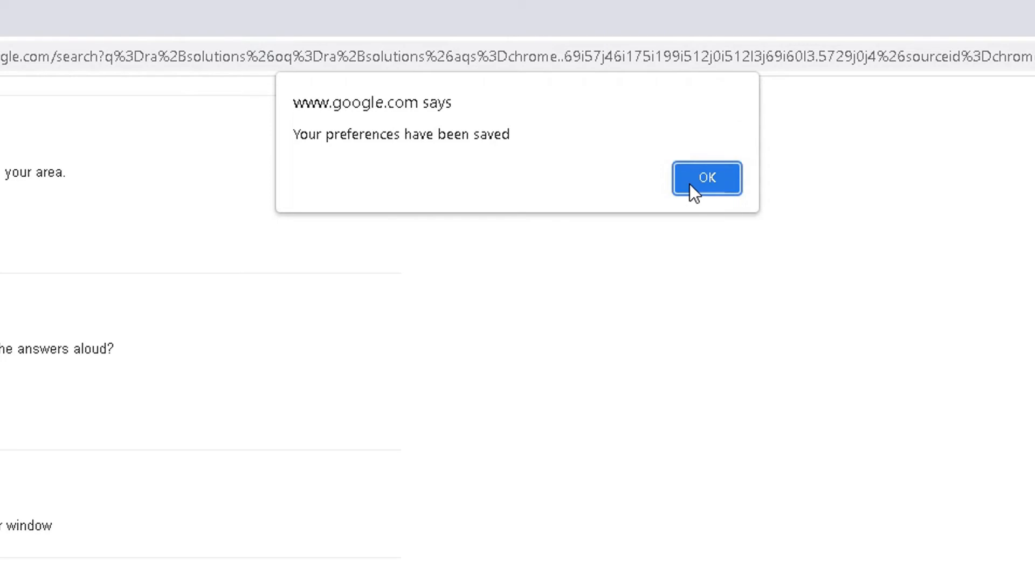
click(706, 178)
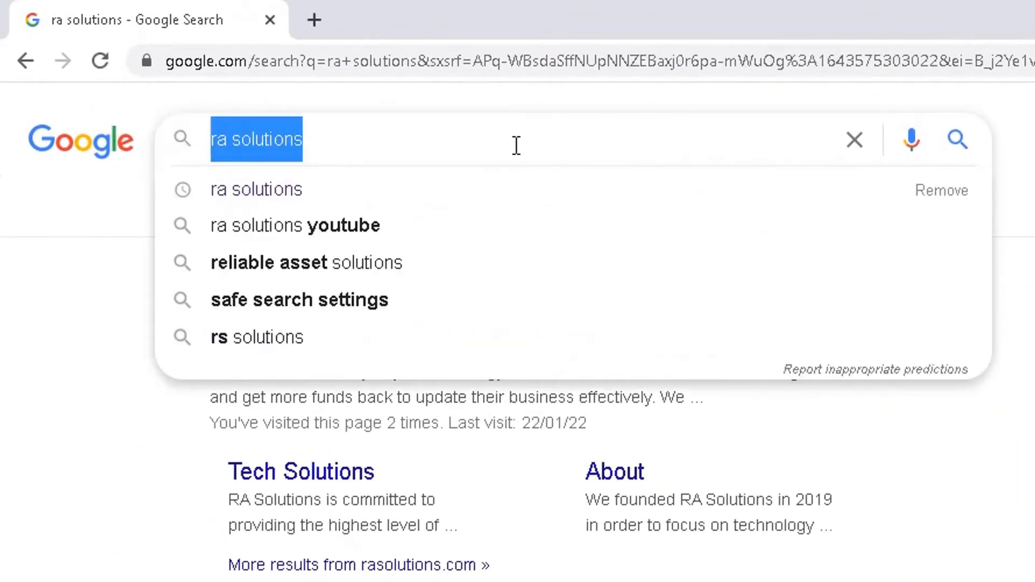
Step: Search Google for 'test'
text(test)
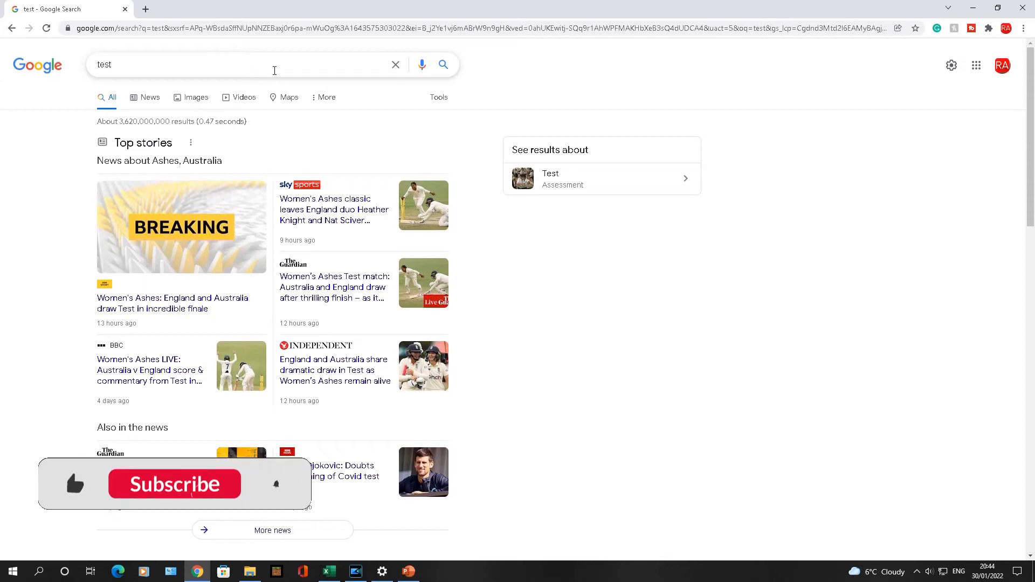
click(174, 484)
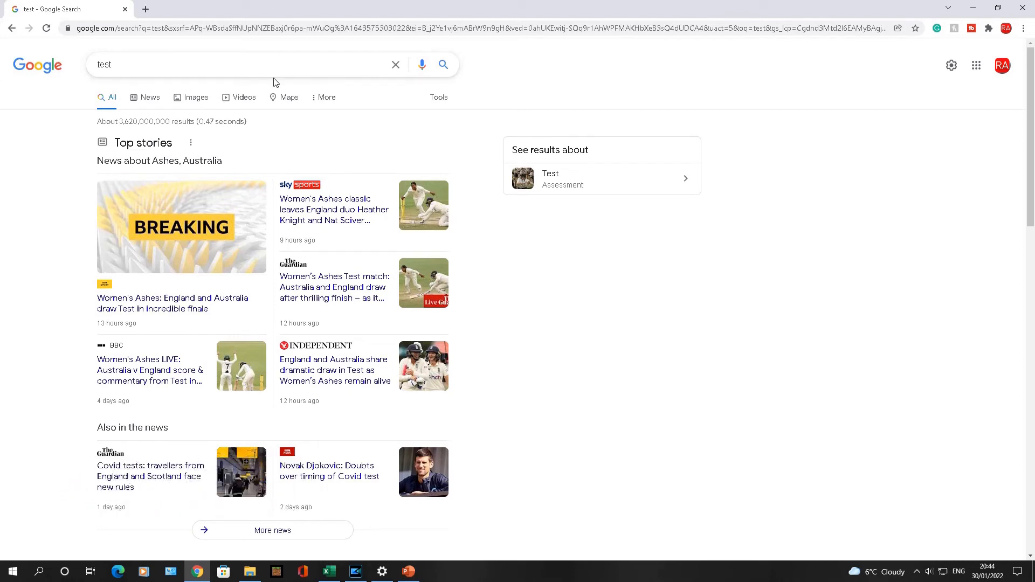
mouse_move(644, 85)
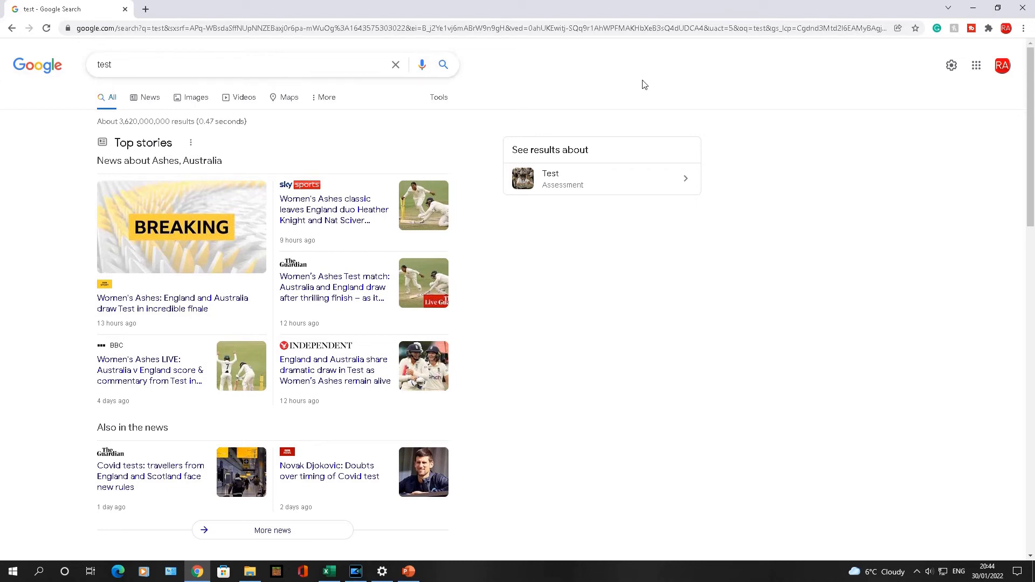
Step: Turn on the Explicit results filter so the 'test' results show SafeSearch on
click(950, 65)
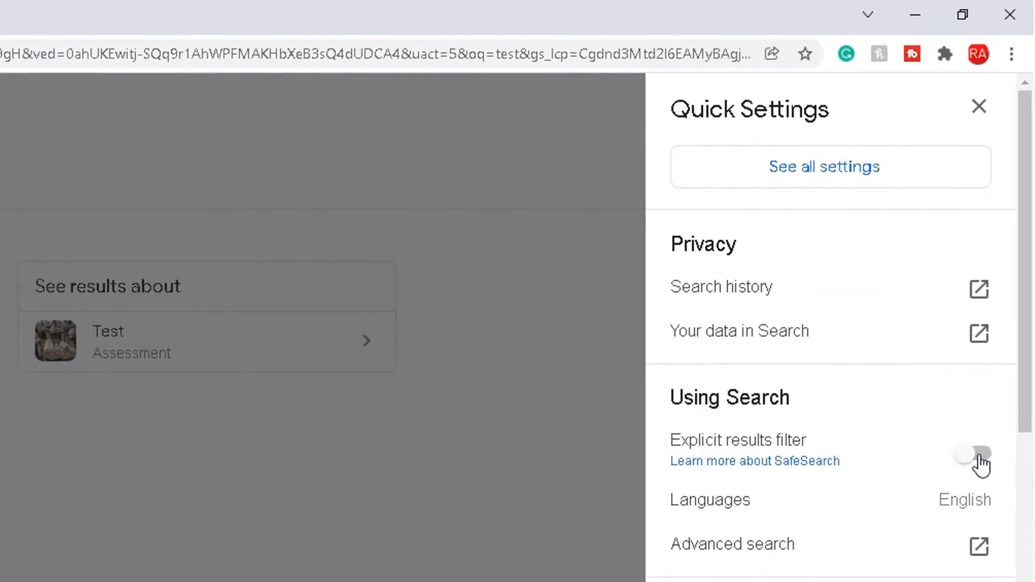
click(977, 453)
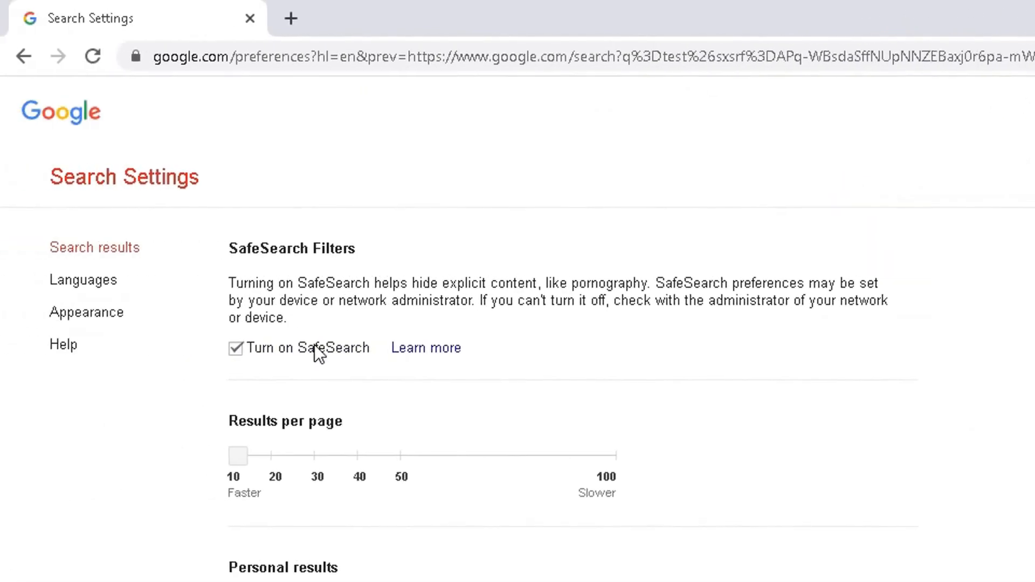
scroll(down, 3)
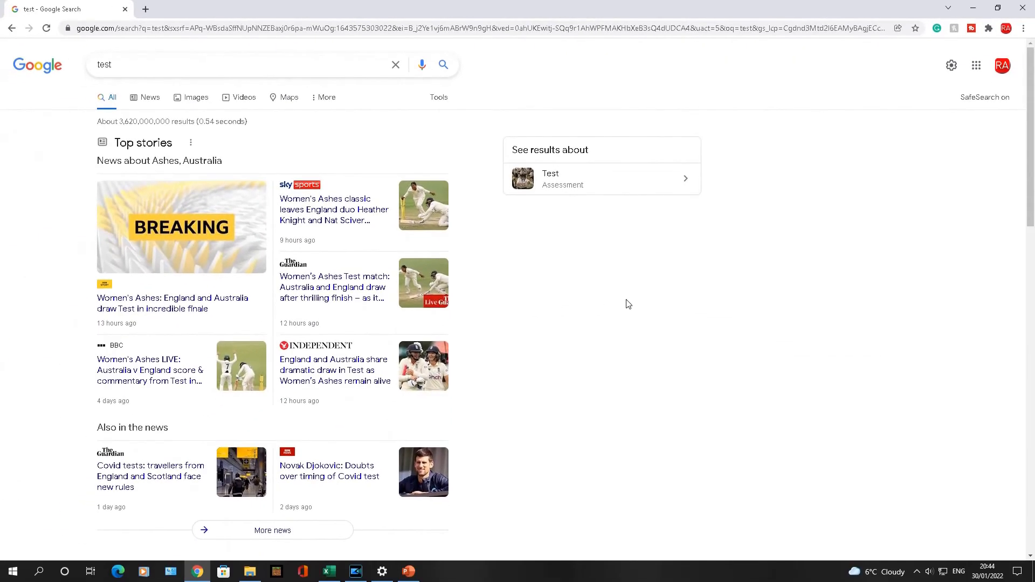
mouse_move(956, 177)
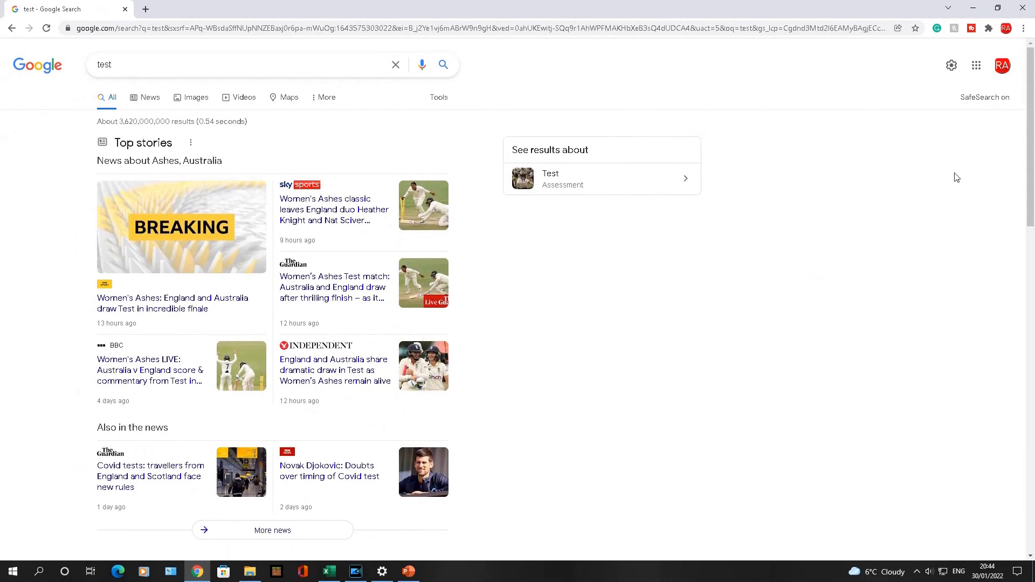
mouse_move(783, 182)
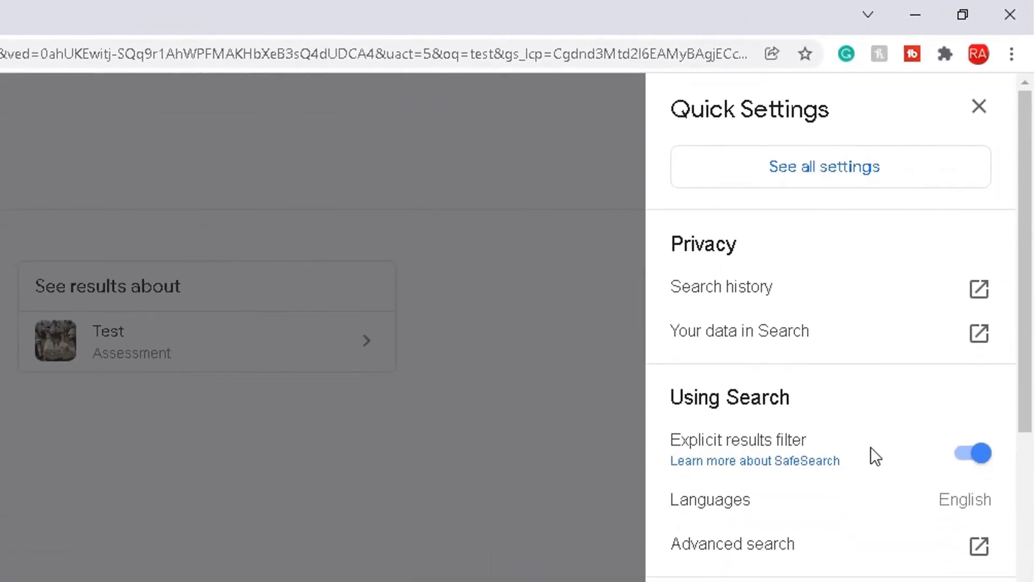
mouse_move(791, 442)
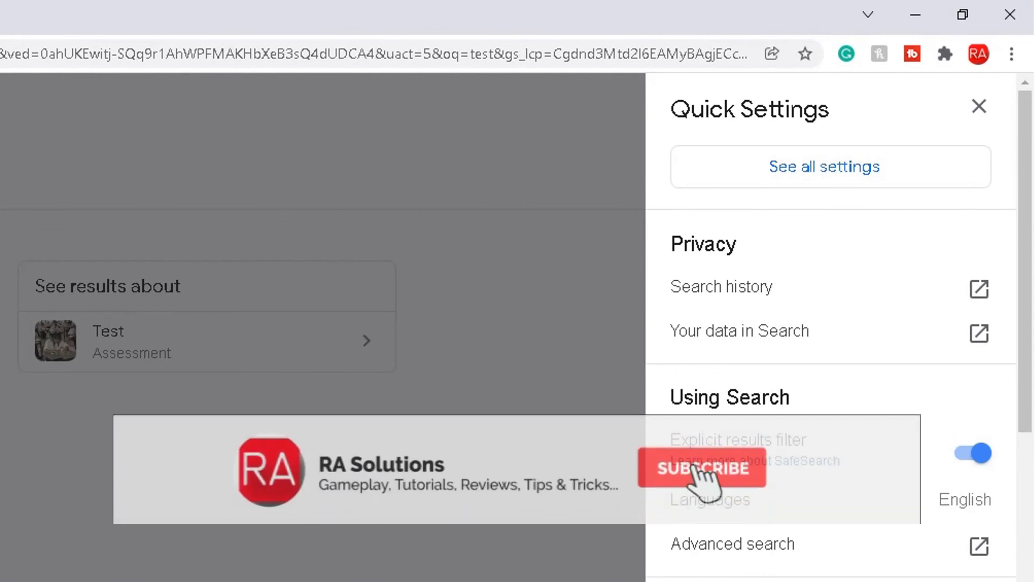
Step: Reopen Quick Settings over the 'test' results to verify the explicit filter is on
click(702, 468)
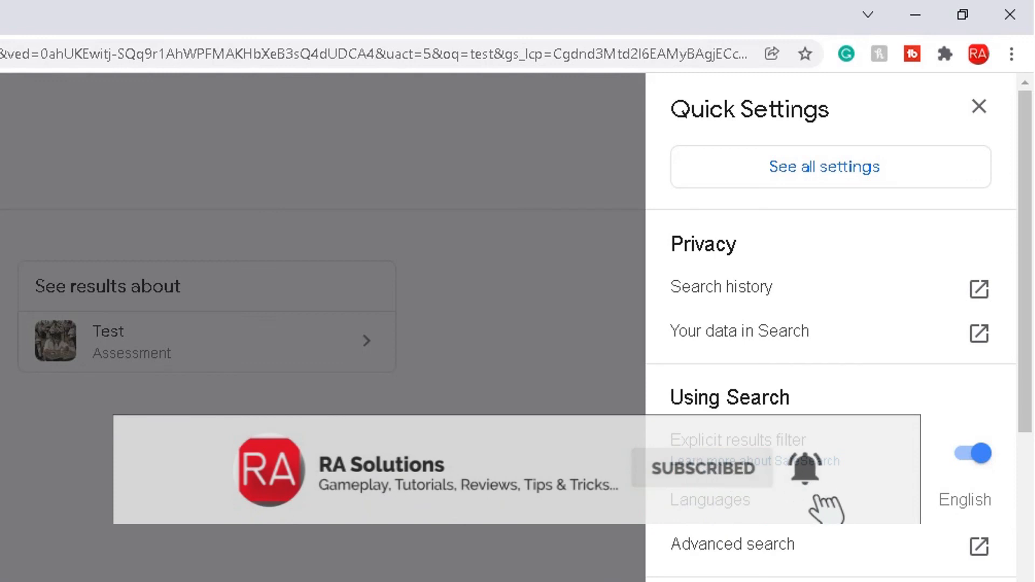